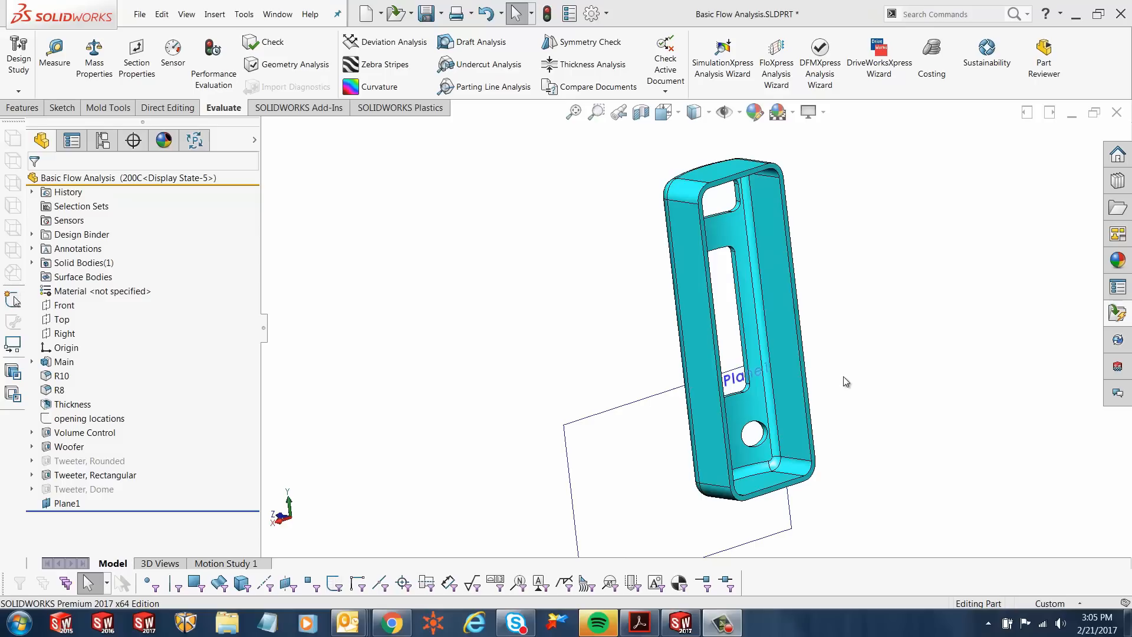
pyautogui.moveTo(822, 386)
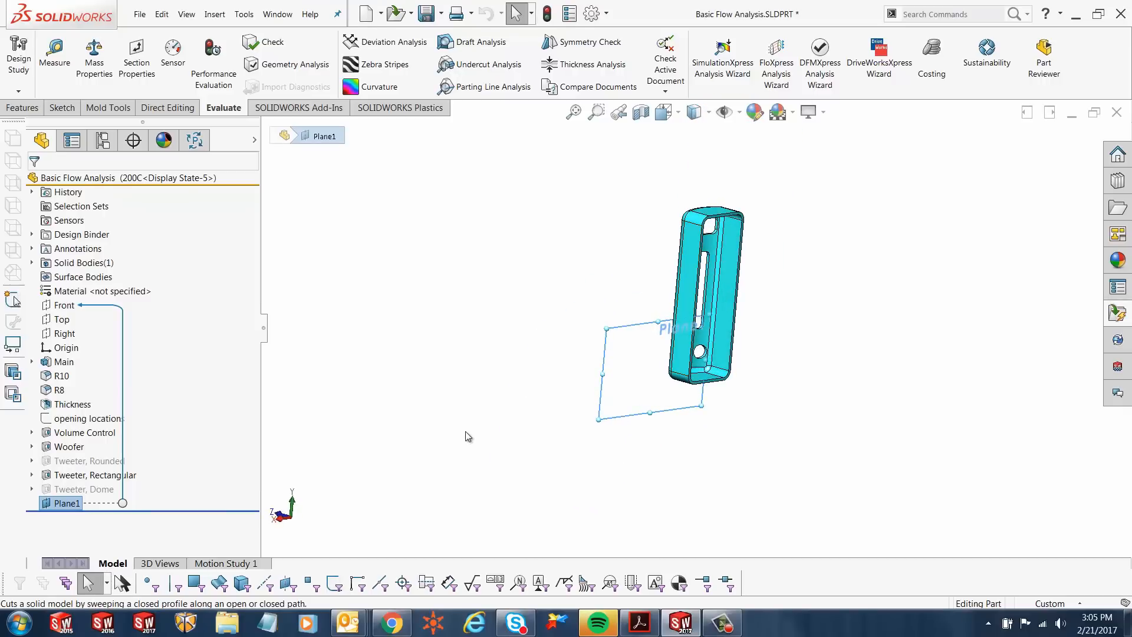
pyautogui.moveTo(421, 434)
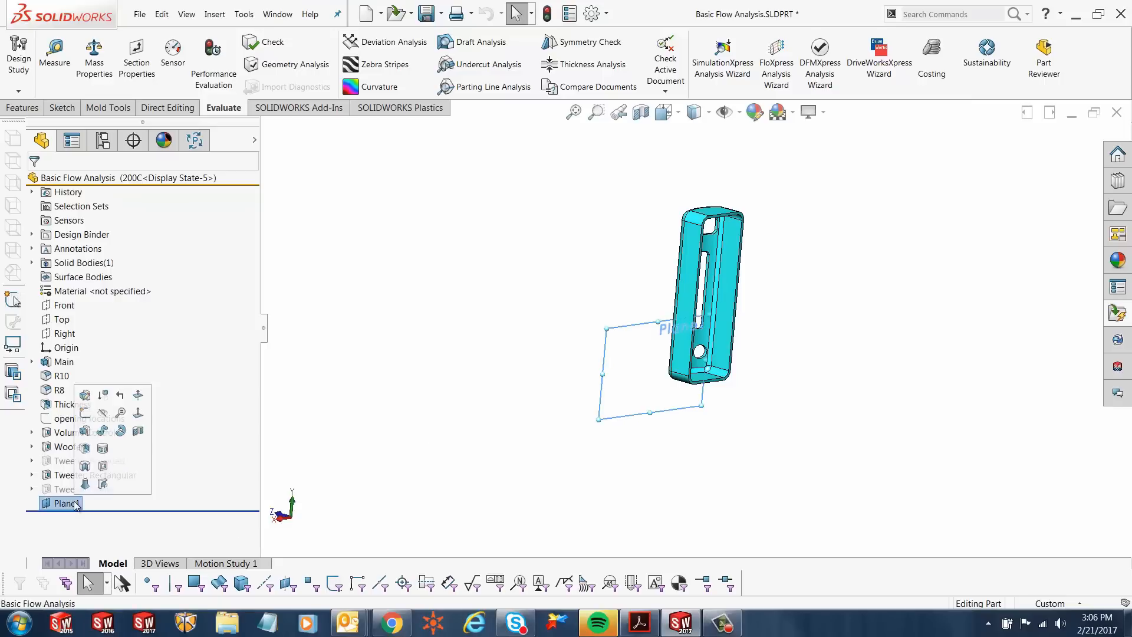
# Open Plane1's definition from the Features tab to check its 100 mm Front offset
pyautogui.click(66, 503)
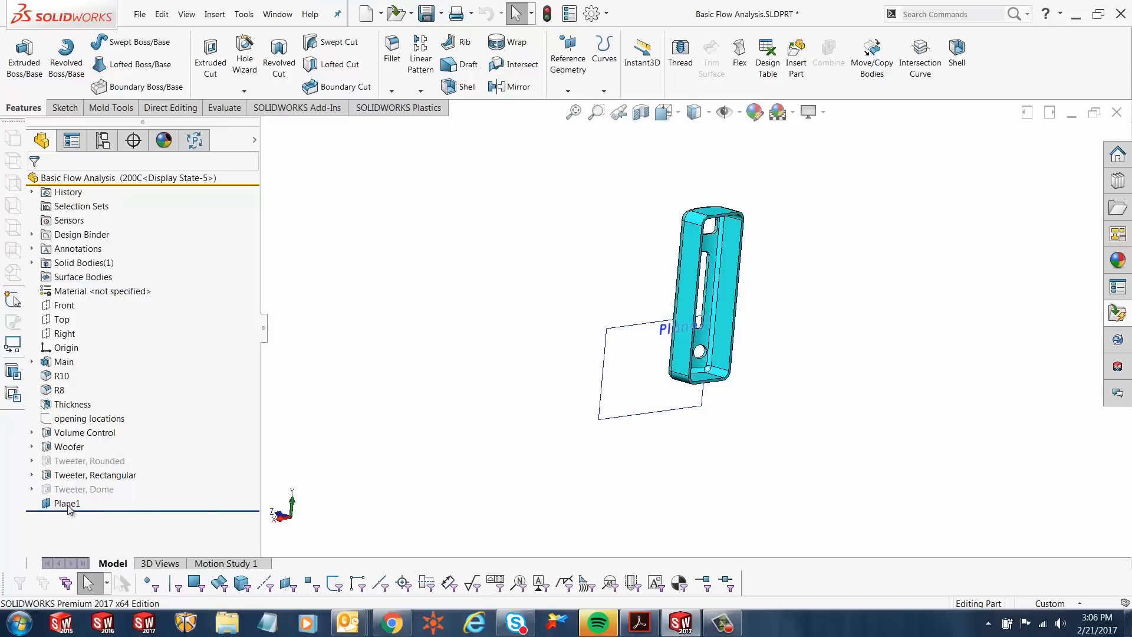
pyautogui.doubleClick(67, 503)
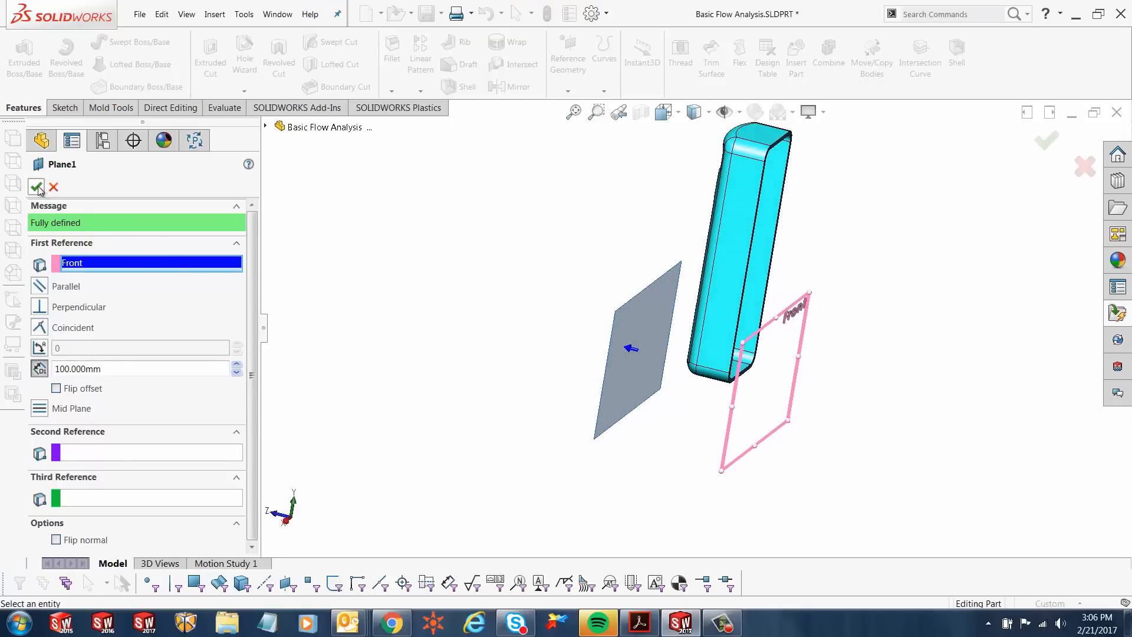
# Close Plane1's definition, keeping its 100 mm offset from Front unchanged
pyautogui.click(38, 187)
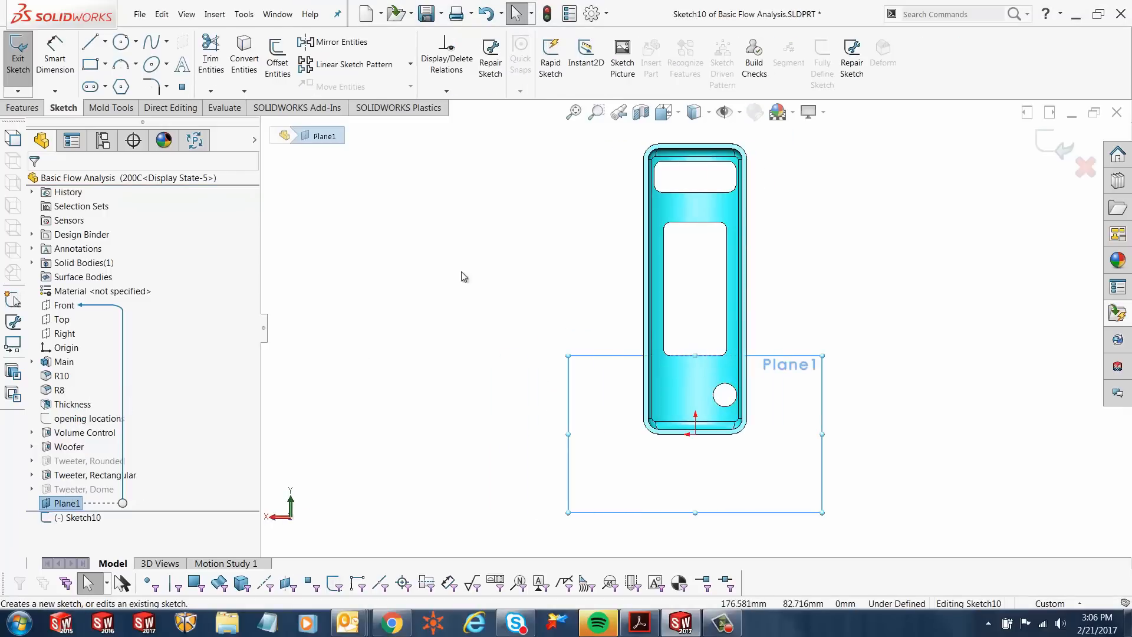
pyautogui.moveTo(505, 336)
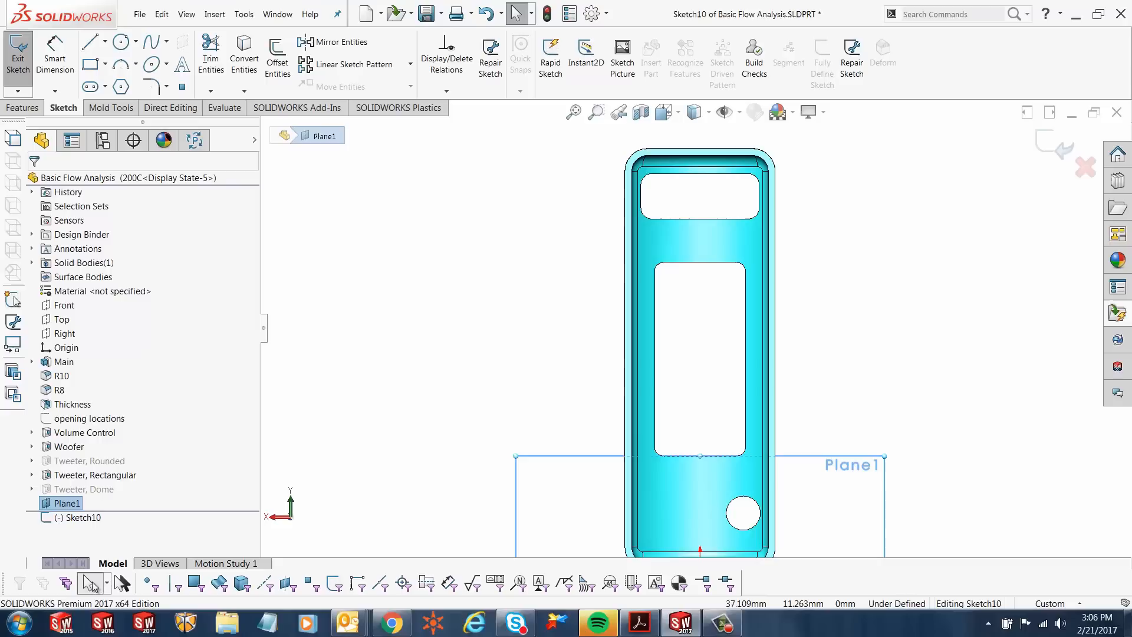
pyautogui.moveTo(151, 583)
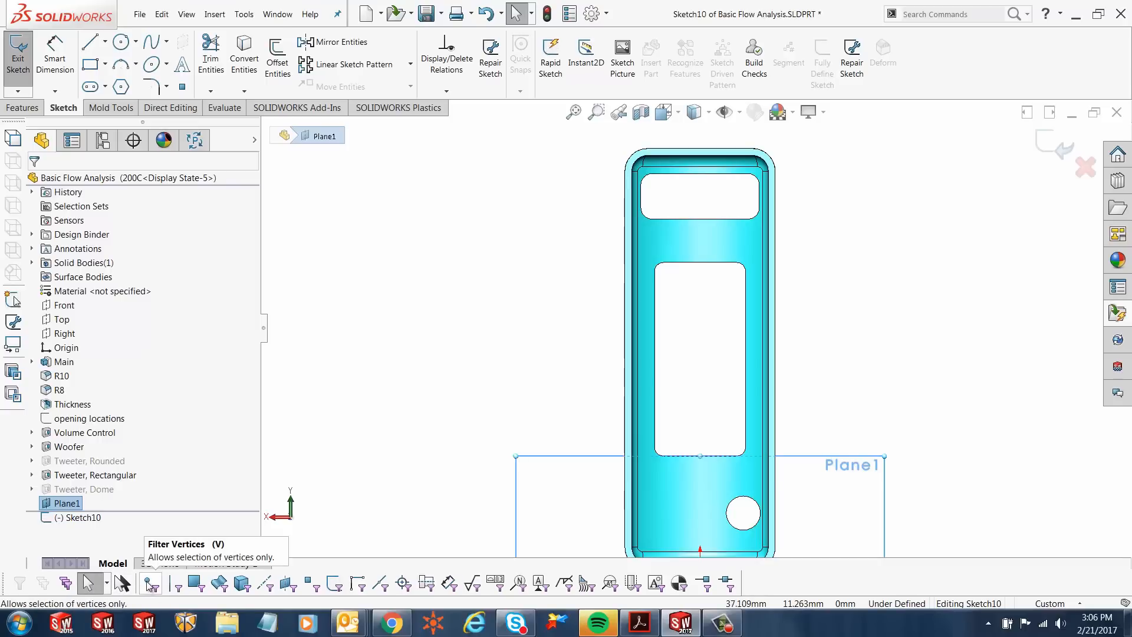
pyautogui.moveTo(172, 582)
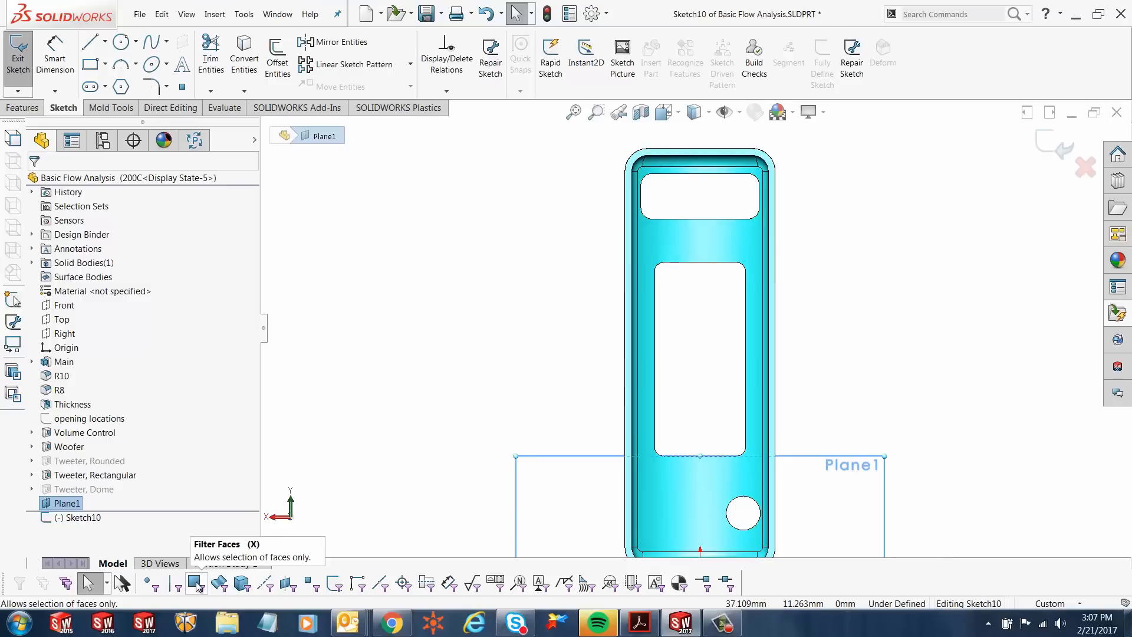
pyautogui.moveTo(174, 583)
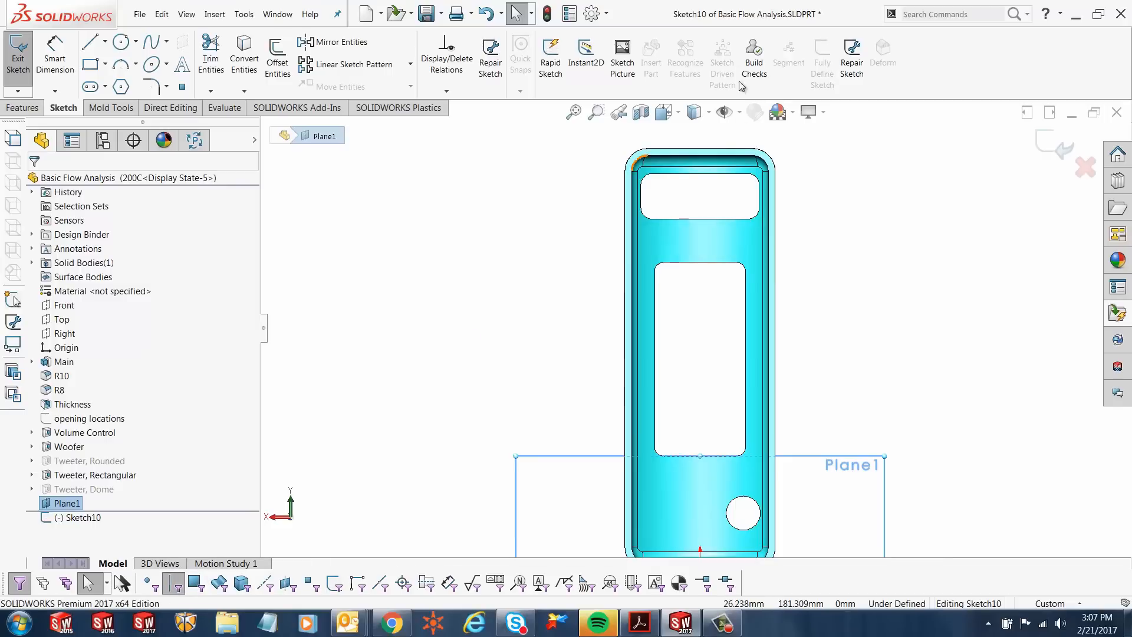
pyautogui.moveTo(687, 153)
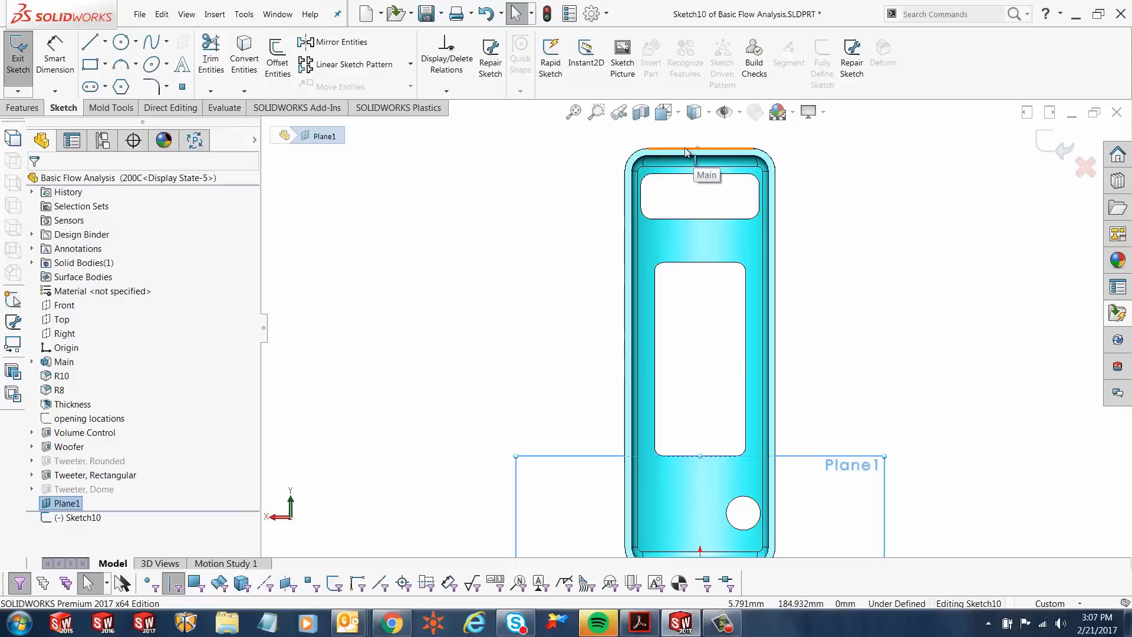
pyautogui.moveTo(654, 153)
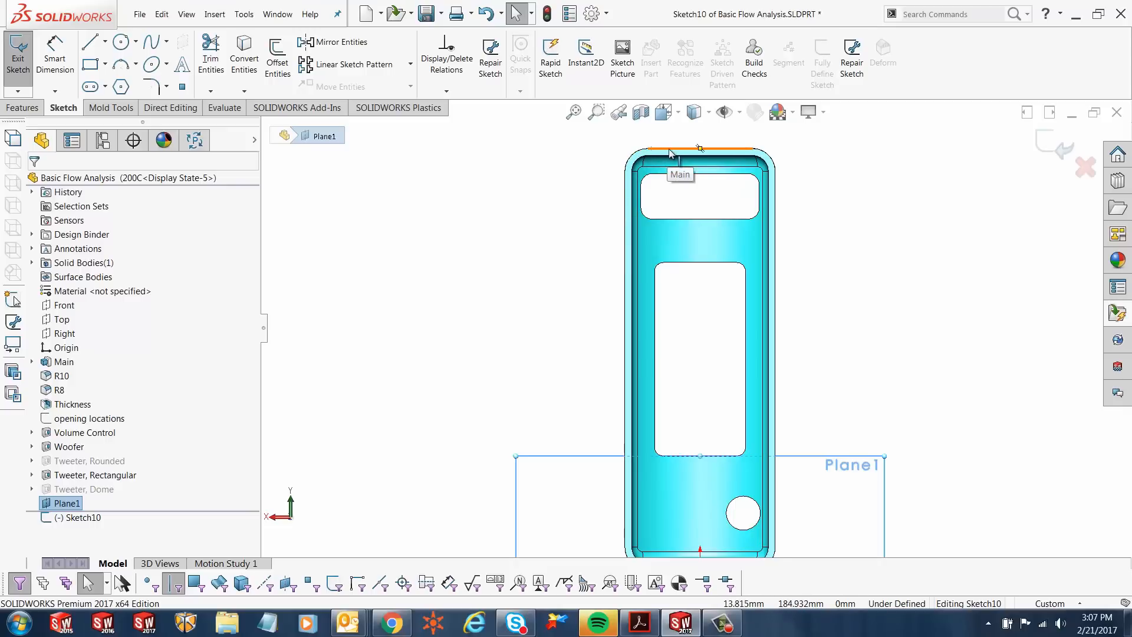
# Project the housing back face's outer outline into Sketch10, totaling about 485 mm
pyautogui.rightClick(699, 149)
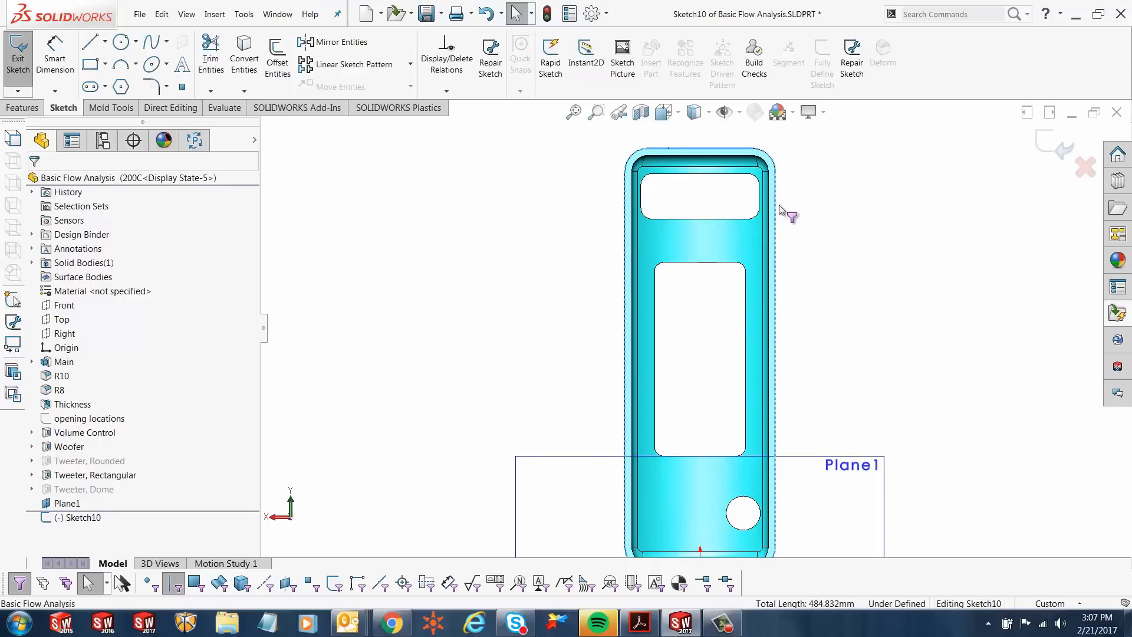
pyautogui.moveTo(609, 200)
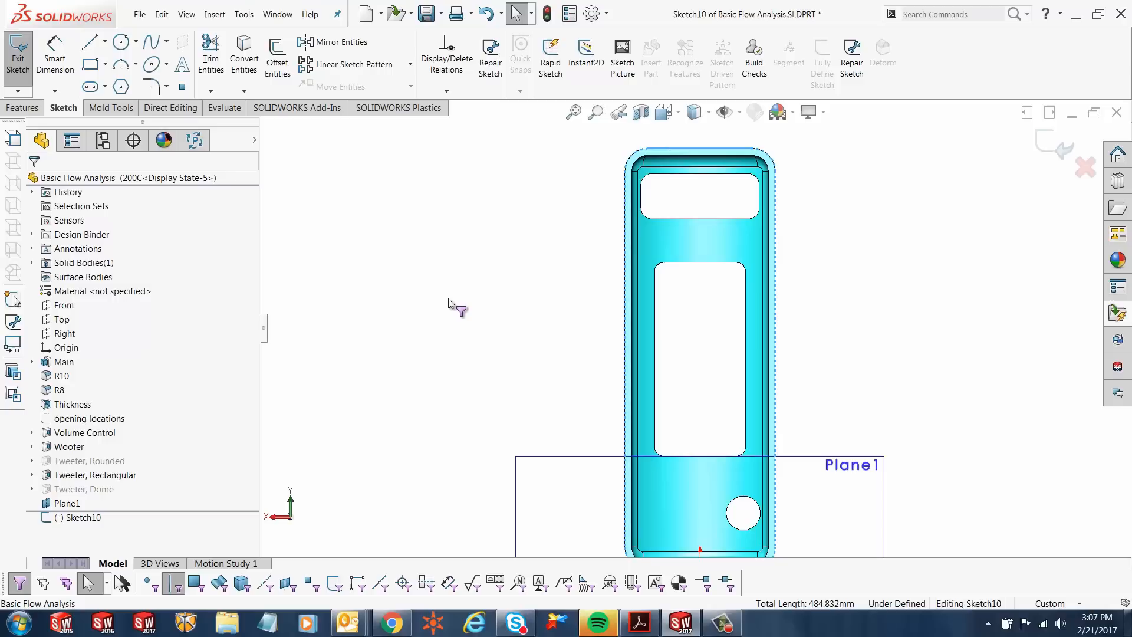
pyautogui.moveTo(449, 311)
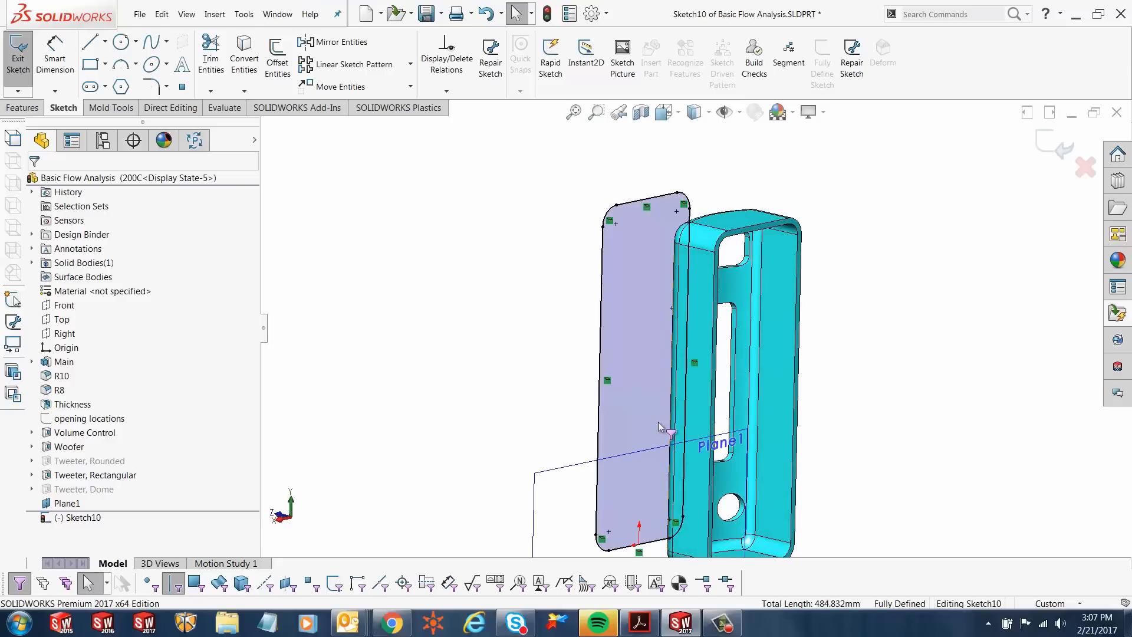
pyautogui.moveTo(659, 426); pyautogui.dragTo(642, 273)
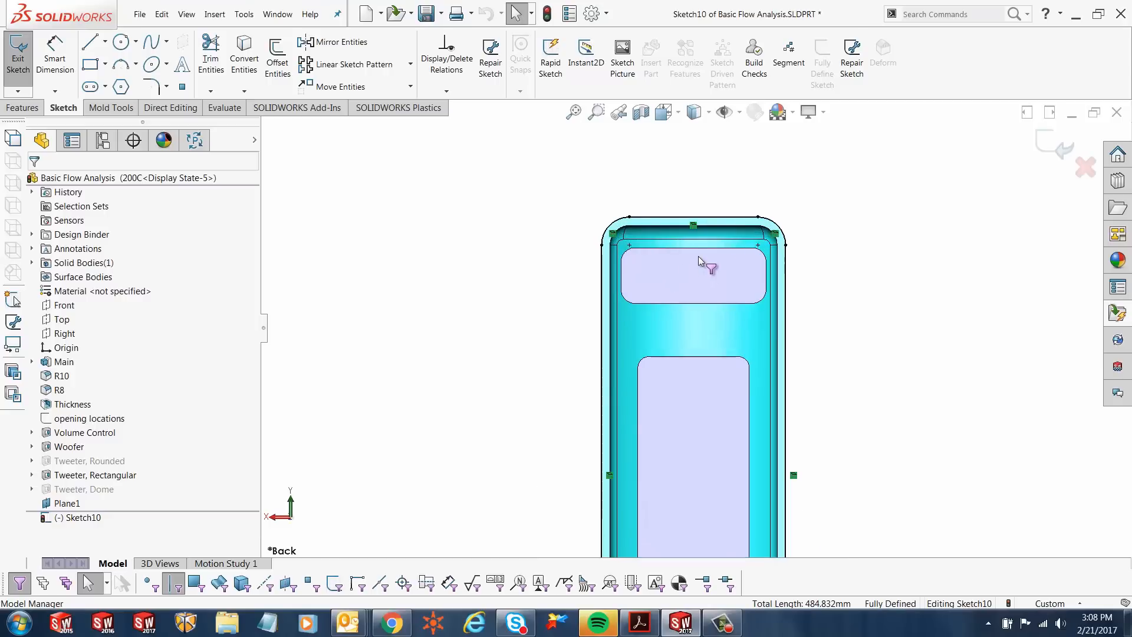
# Add the two rectangular openings and round hole outlines to Sketch10
pyautogui.rightClick(698, 249)
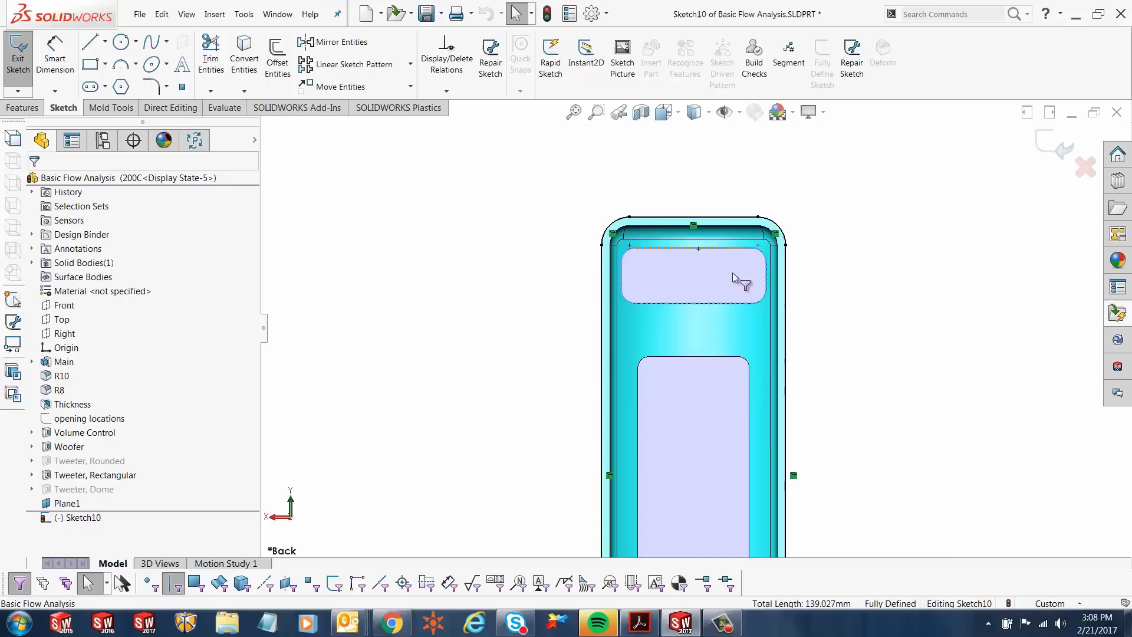
pyautogui.moveTo(679, 260)
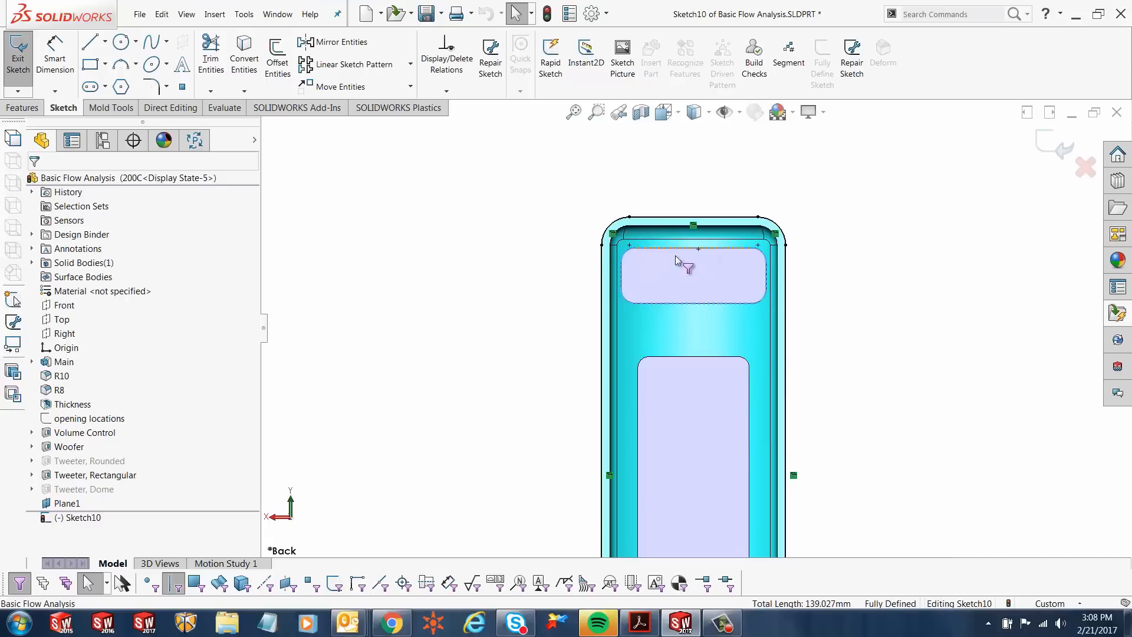
pyautogui.click(693, 278)
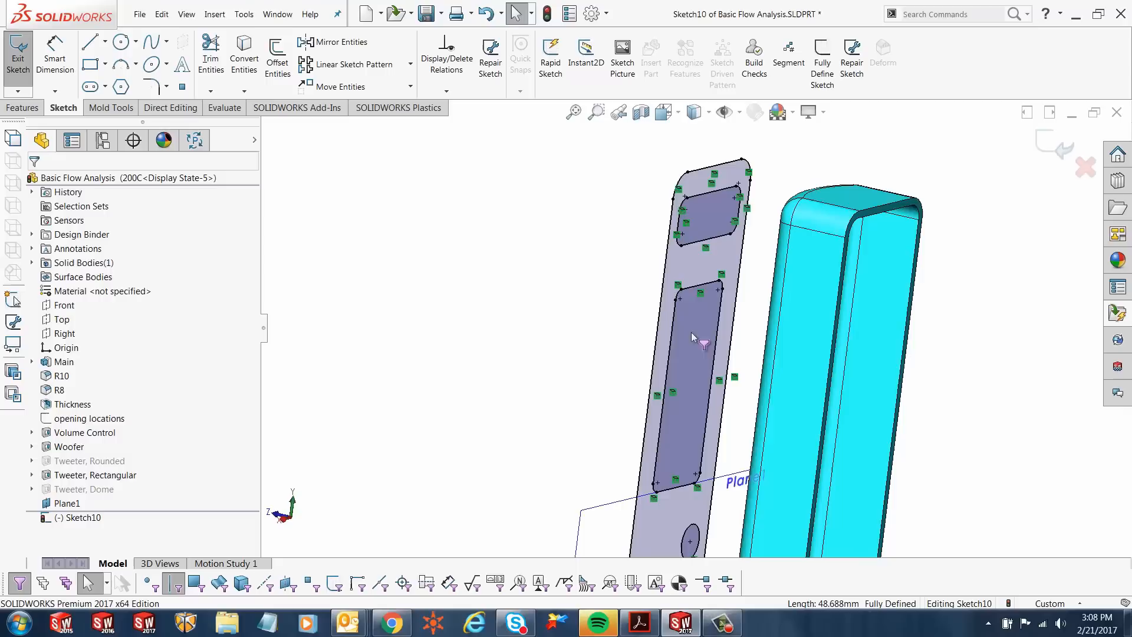
pyautogui.moveTo(610, 302)
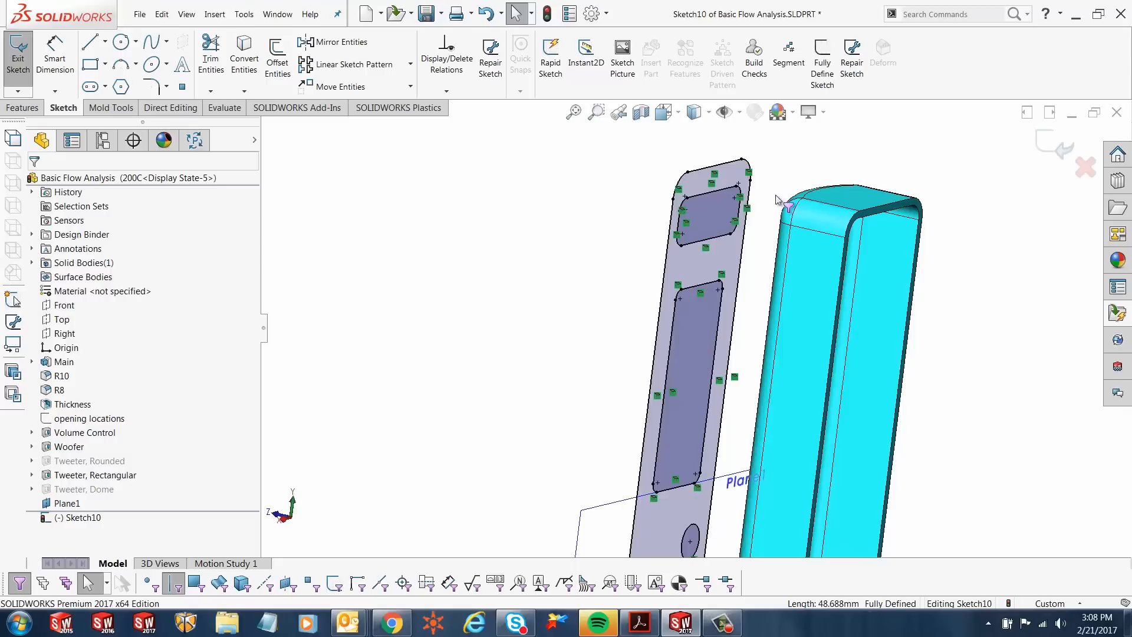
pyautogui.moveTo(715, 258)
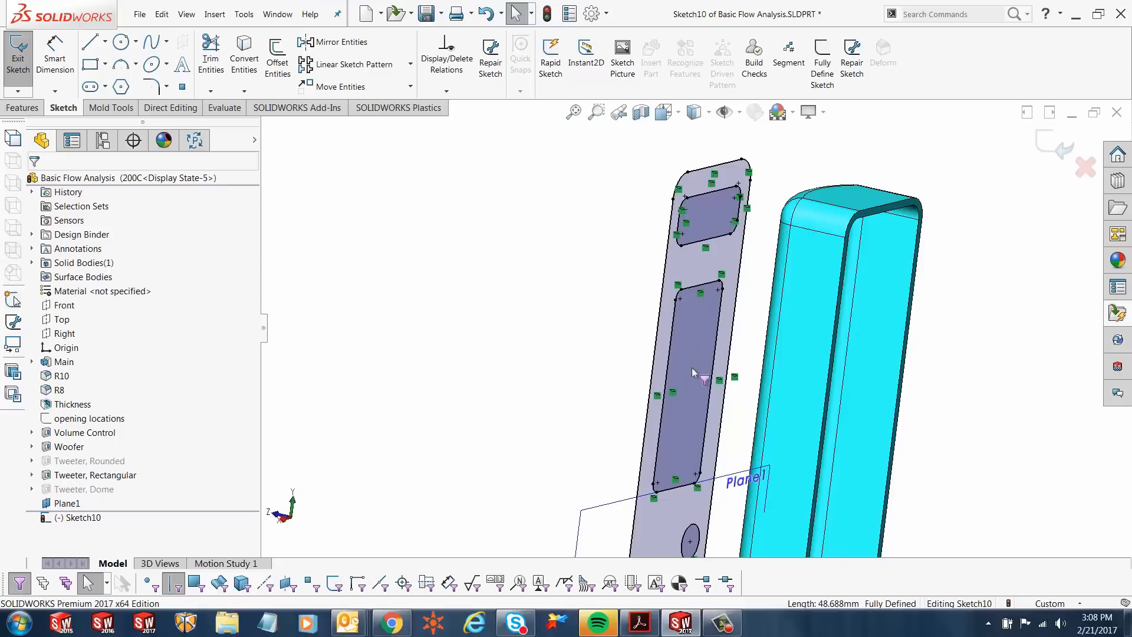
pyautogui.moveTo(411, 277)
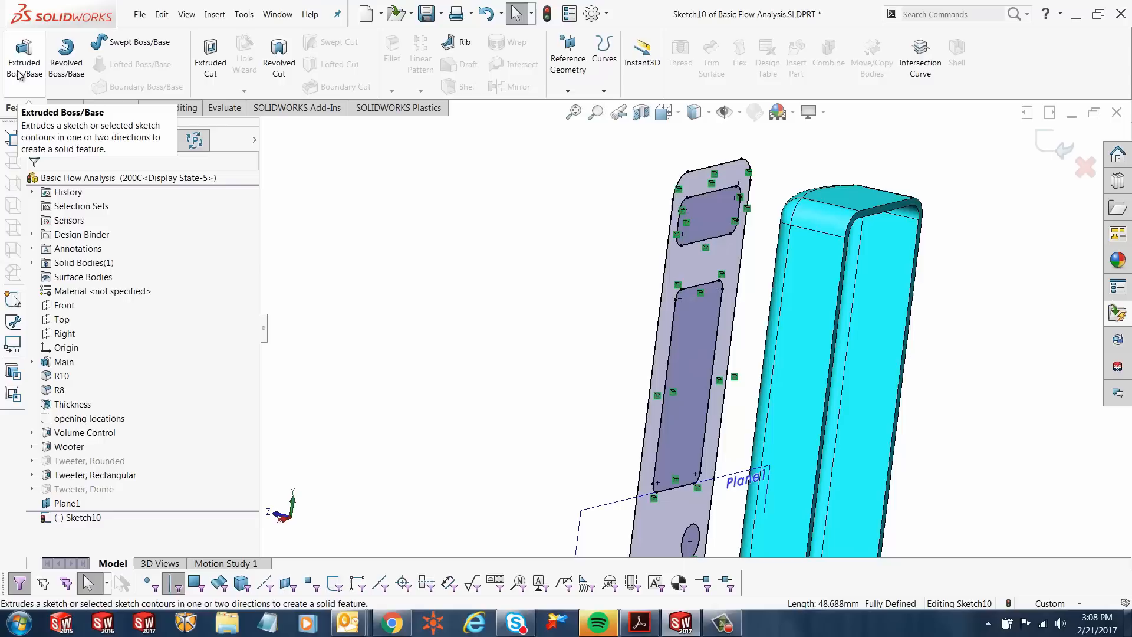
# Extrude Sketch10 blind 1 mm into the plate feature Boss-Extrude2
pyautogui.click(23, 58)
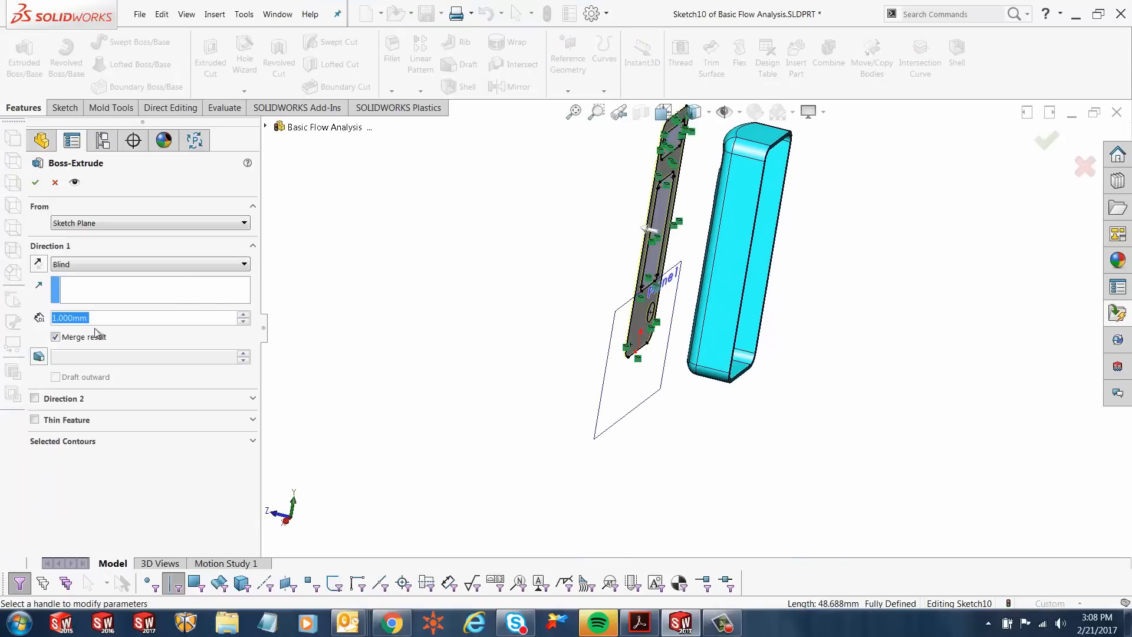
pyautogui.moveTo(425, 282)
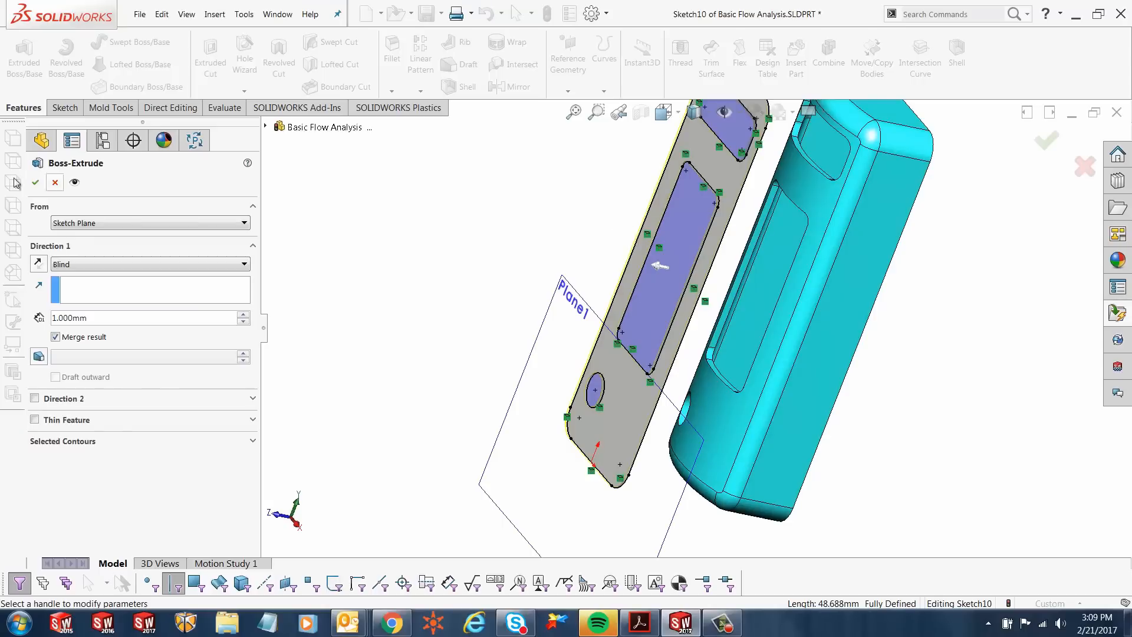
pyautogui.moveTo(35, 186)
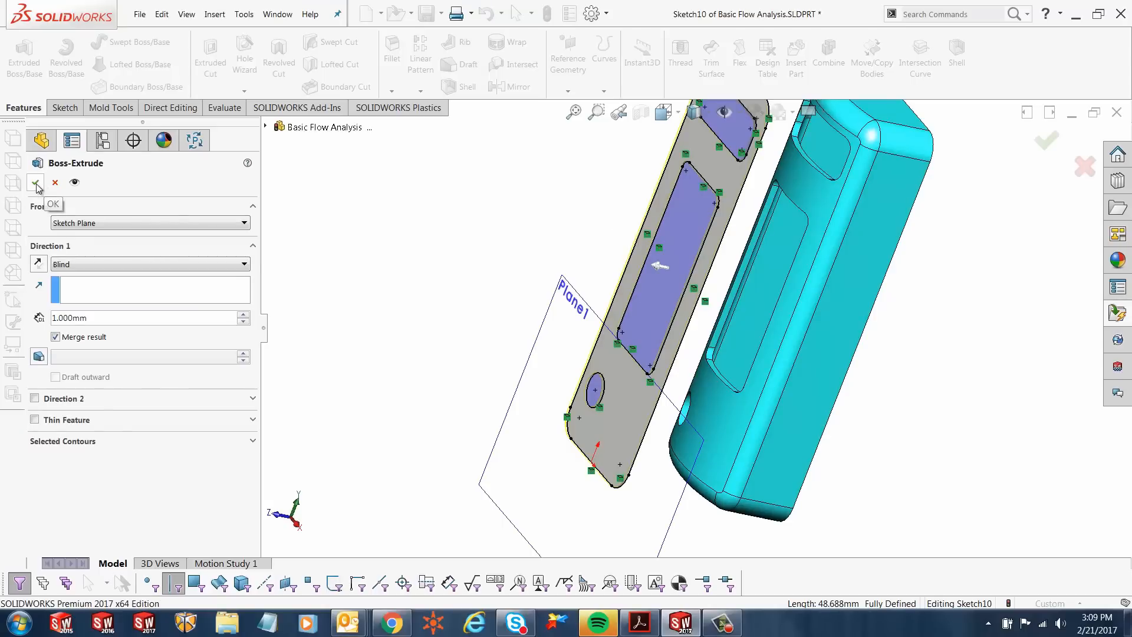
pyautogui.click(35, 182)
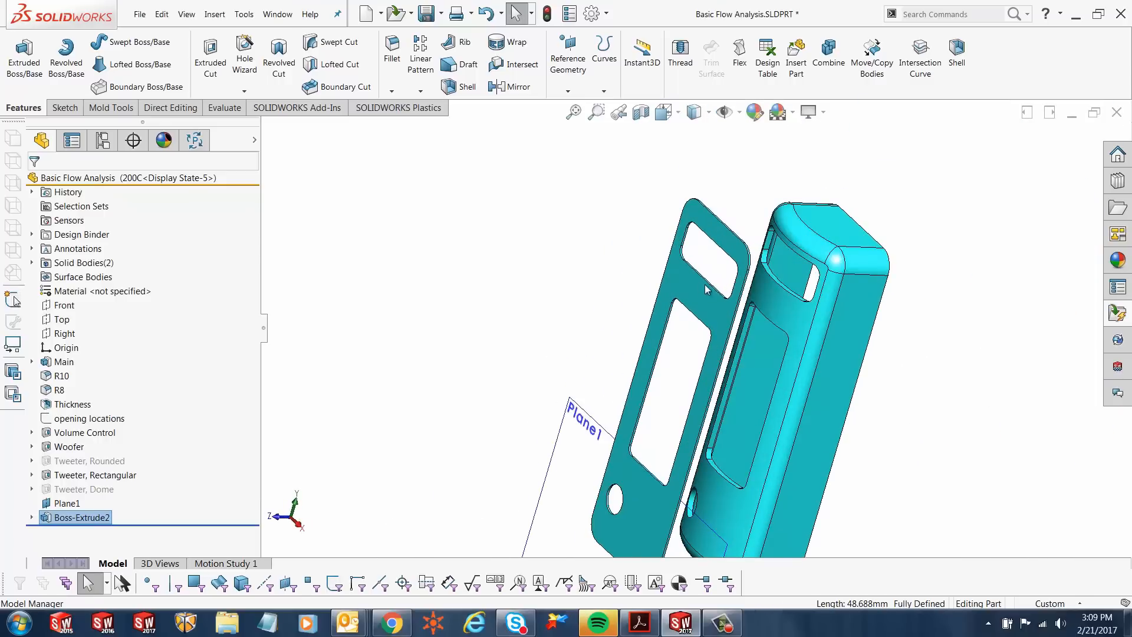
pyautogui.moveTo(668, 498)
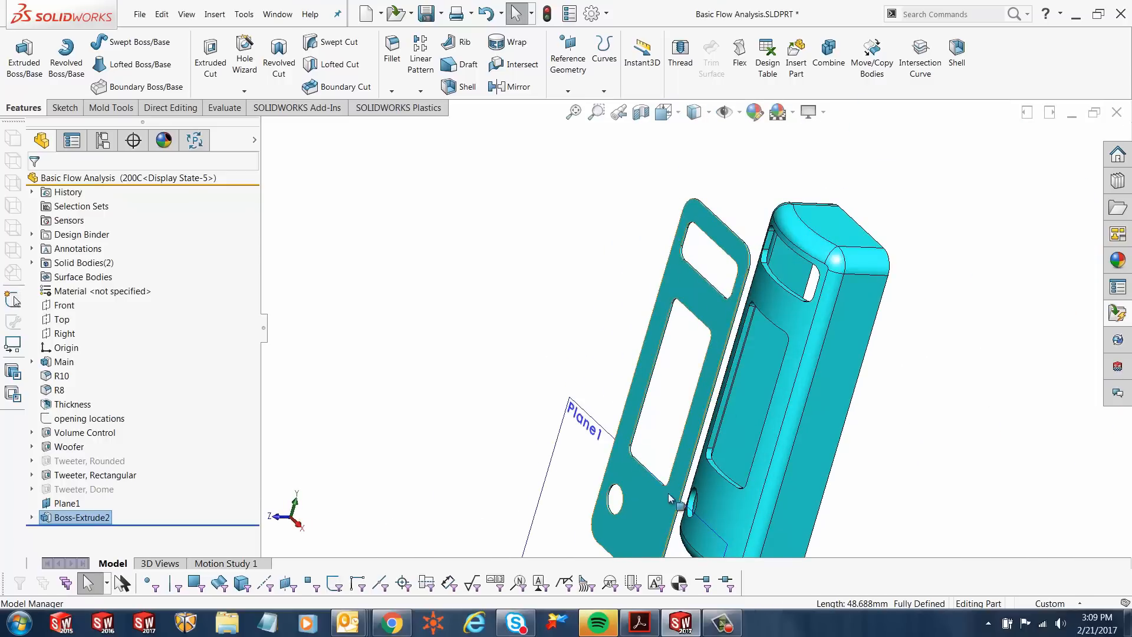
pyautogui.rightClick(680, 505)
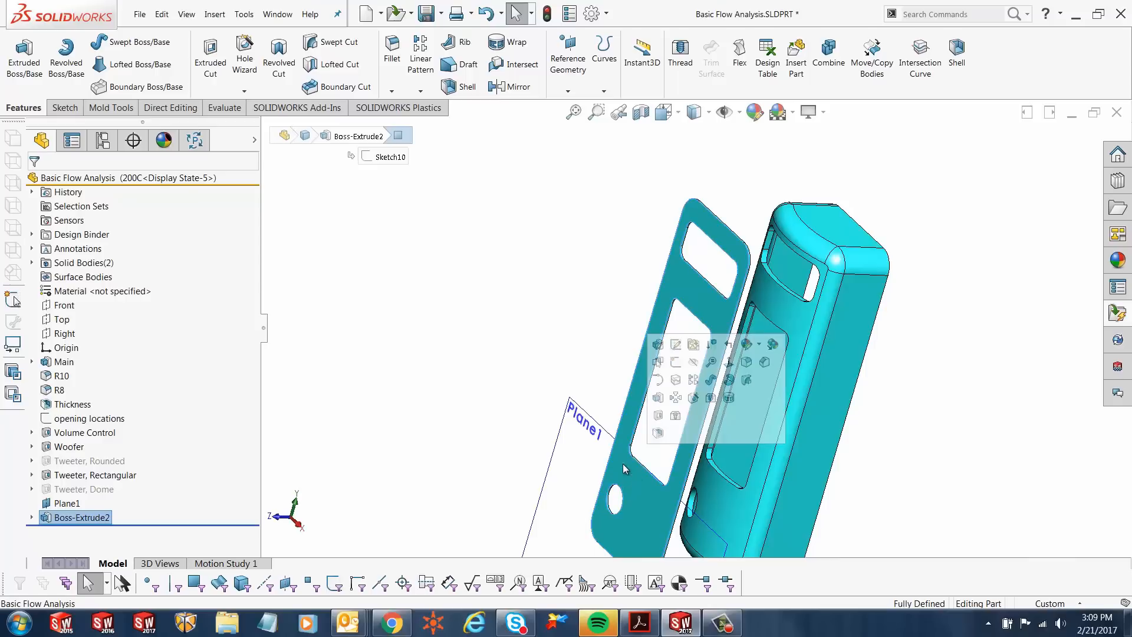
# Measure the plate face: area 7542.639 mm² and perimeter 910.504 mm
pyautogui.click(224, 107)
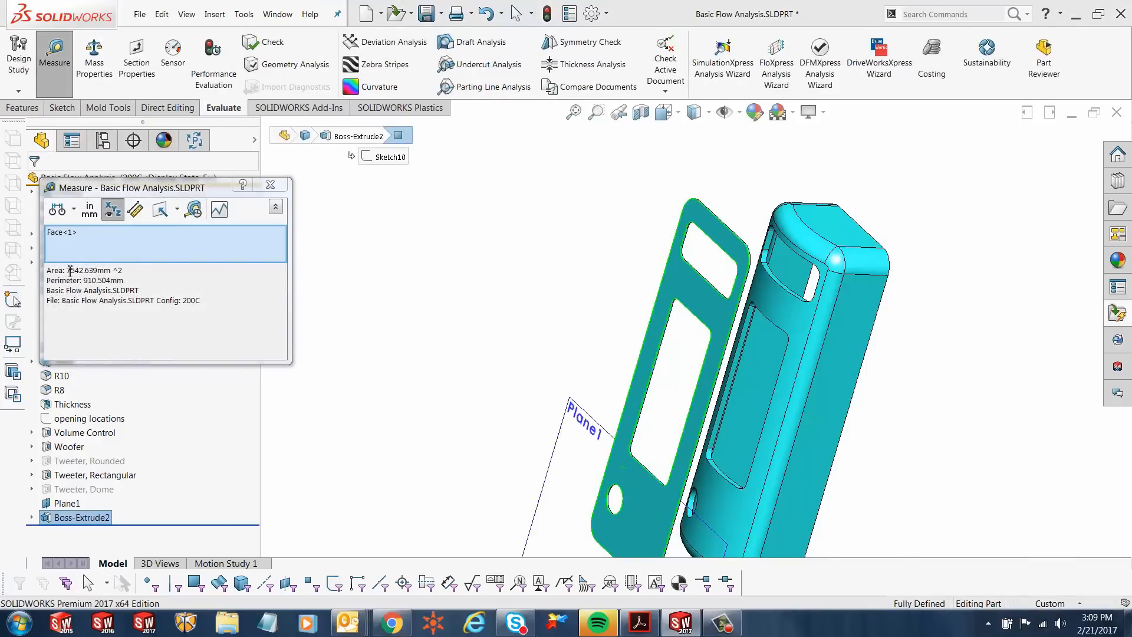
pyautogui.doubleClick(80, 270)
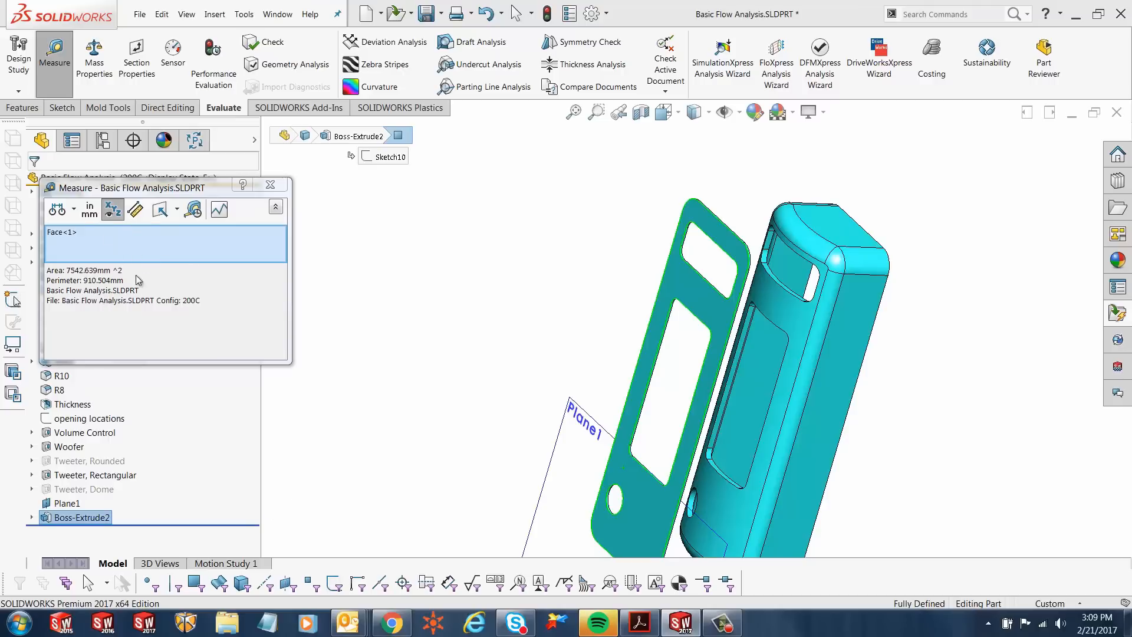
pyautogui.moveTo(89, 209)
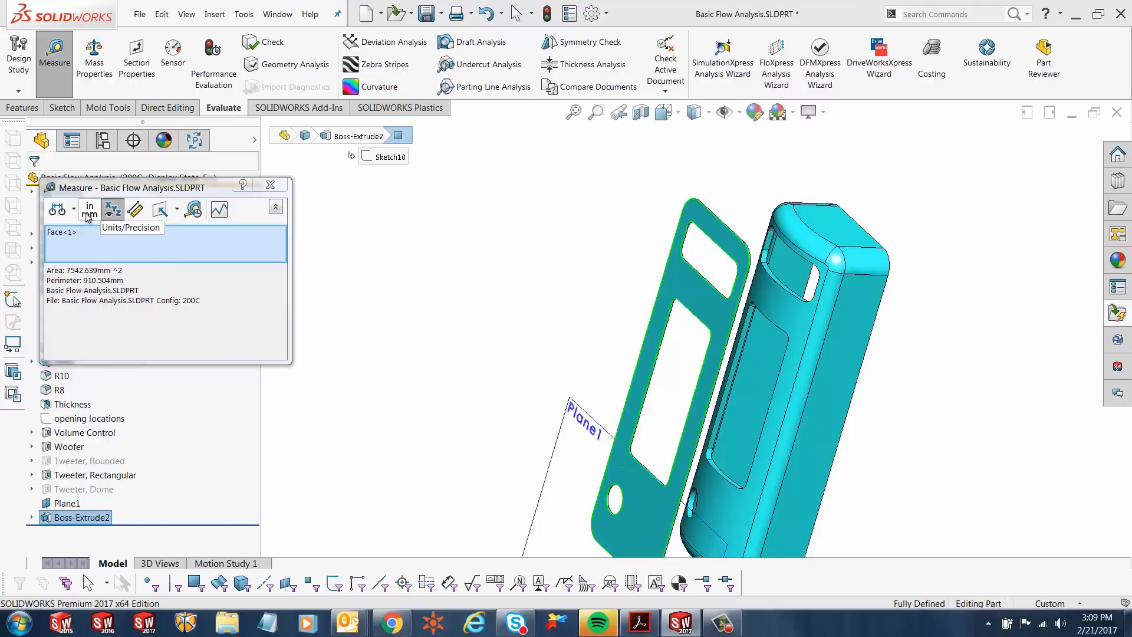
pyautogui.click(90, 209)
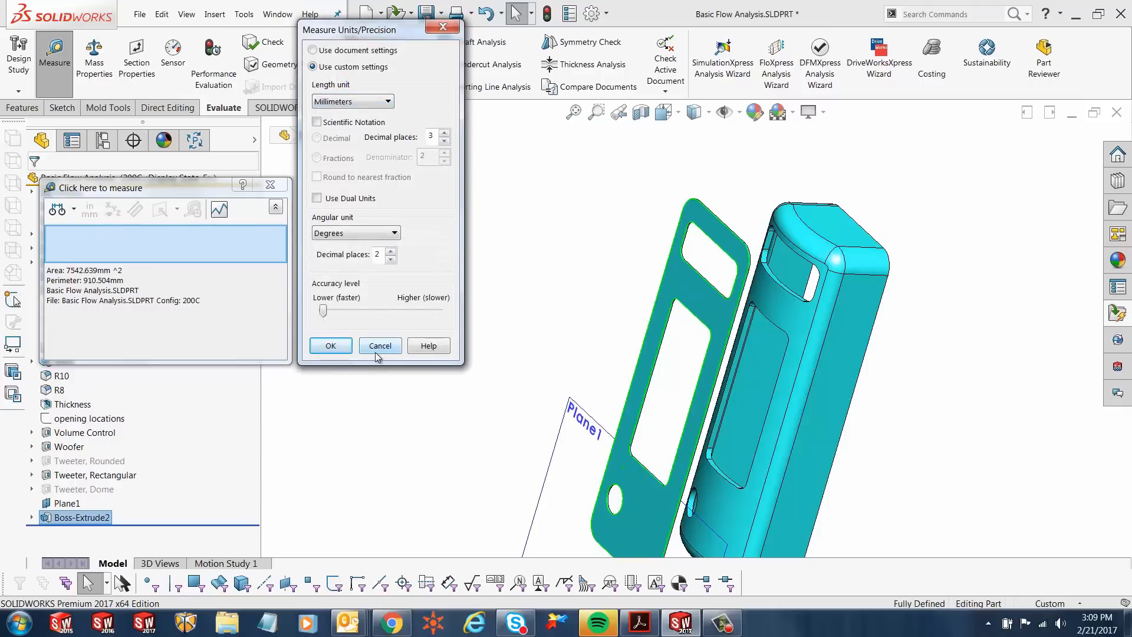
pyautogui.click(379, 345)
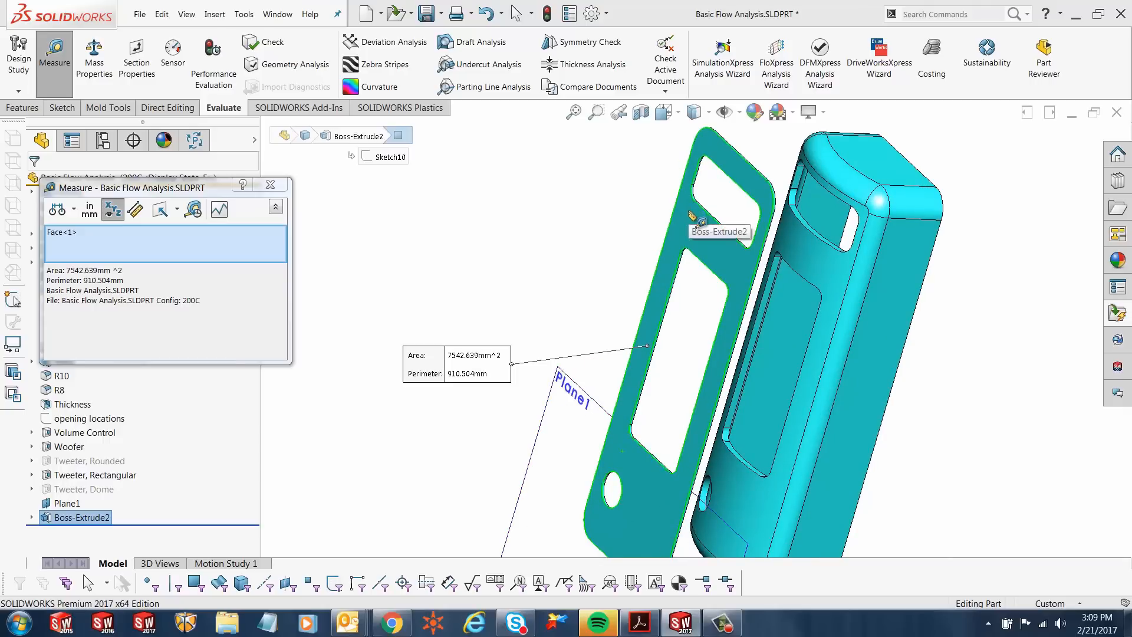
pyautogui.moveTo(551, 273)
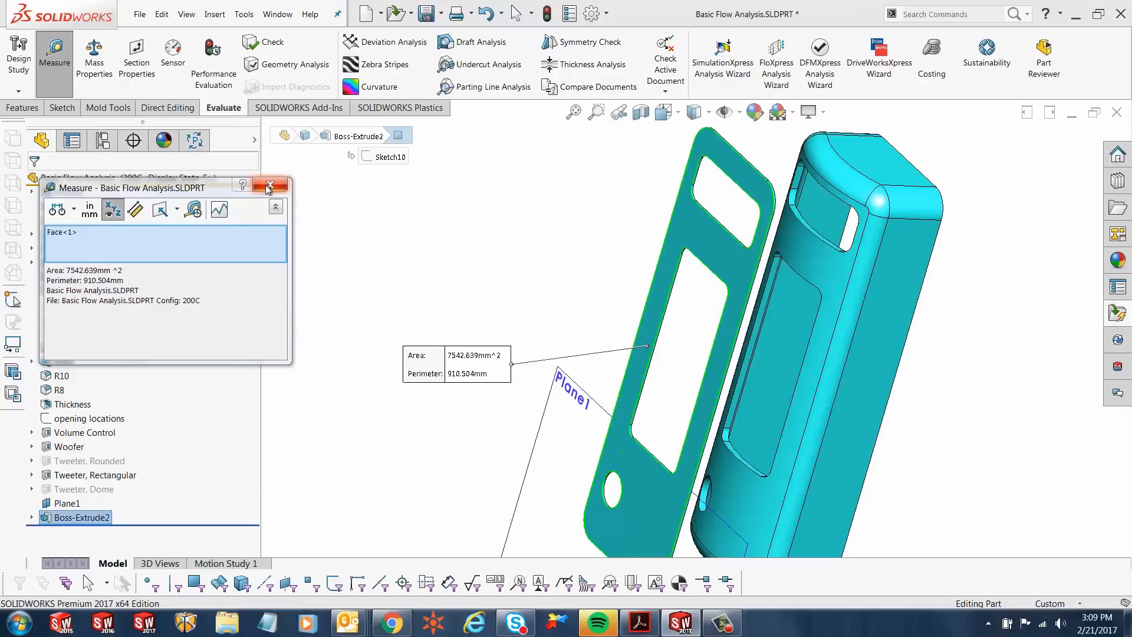
pyautogui.click(270, 187)
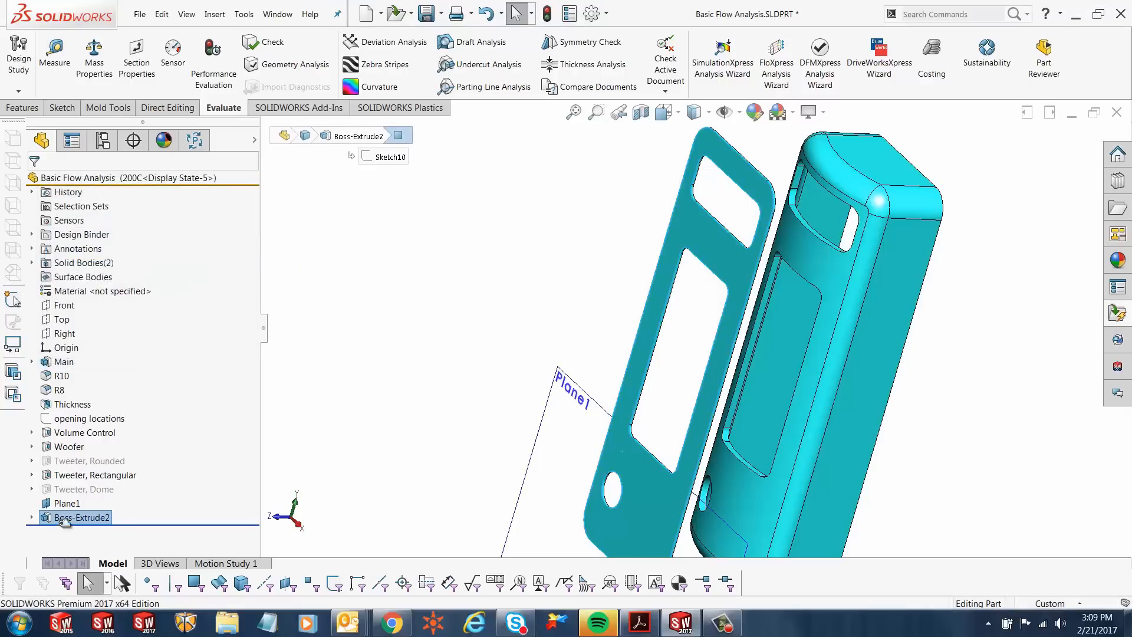
# Delete Boss-Extrude2 and Sketch10, leaving the original housing body and Plane1
pyautogui.rightClick(81, 517)
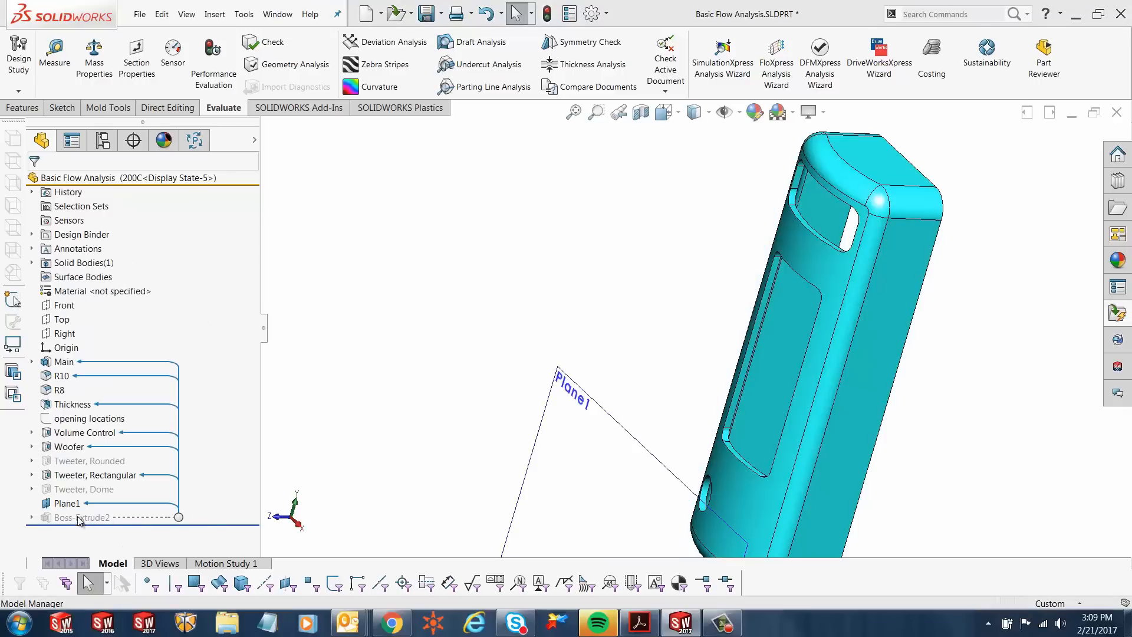
pyautogui.rightClick(79, 518)
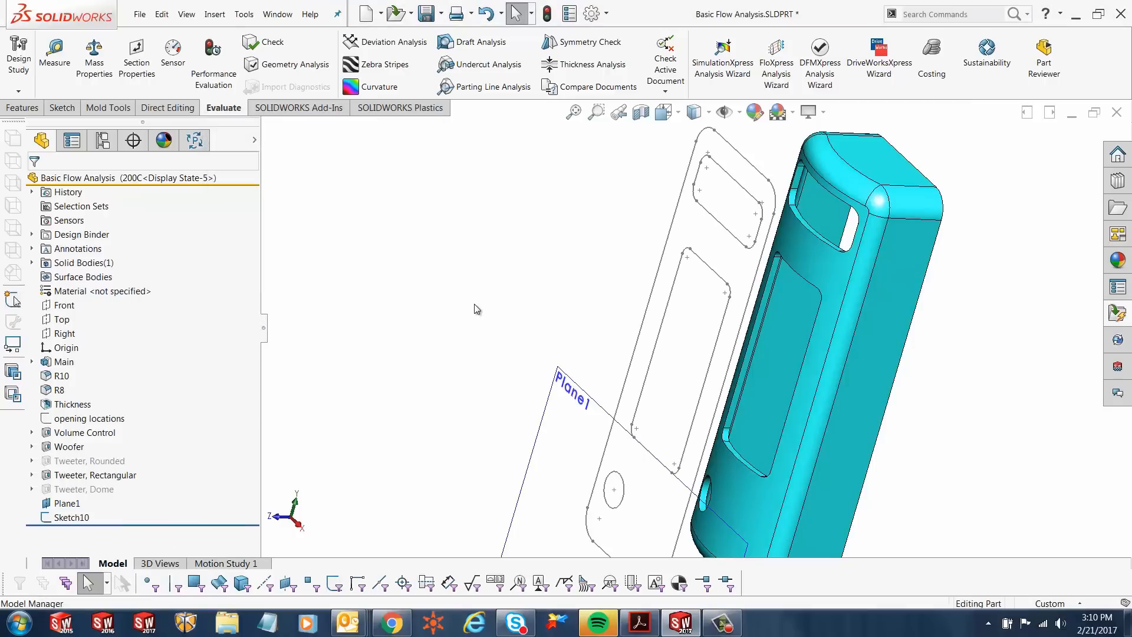
pyautogui.rightClick(70, 517)
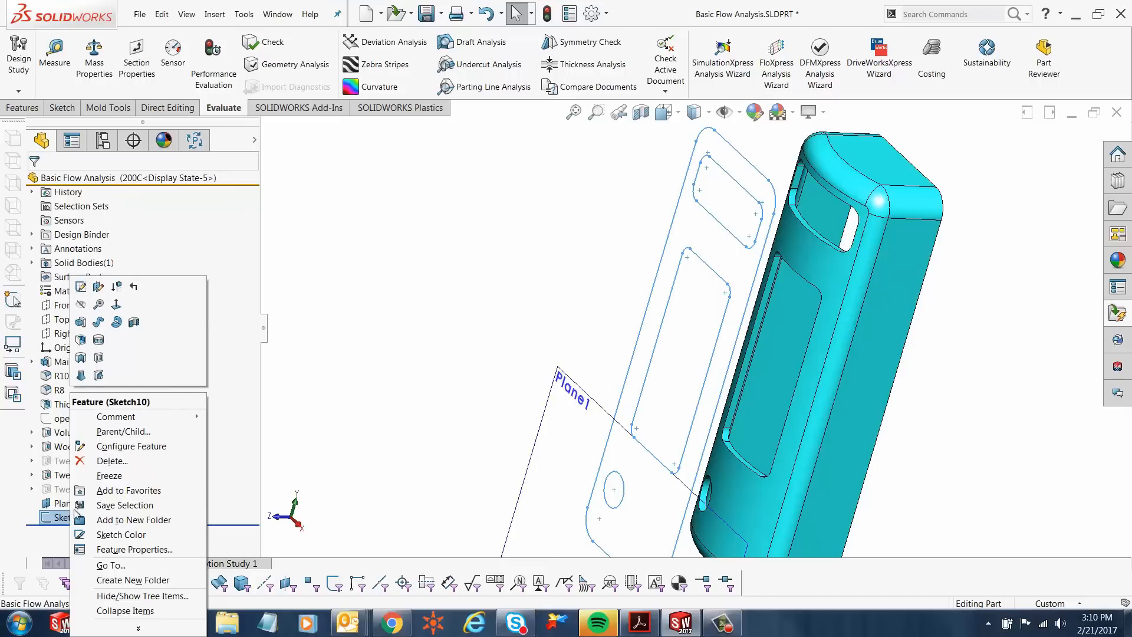
pyautogui.moveTo(112, 466)
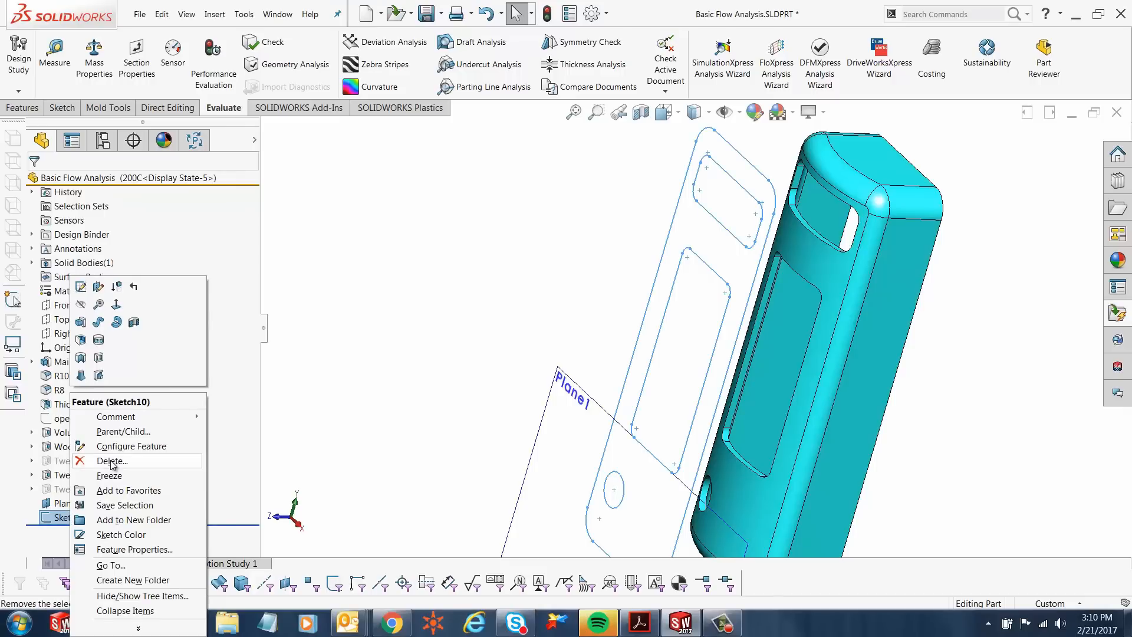
pyautogui.click(112, 460)
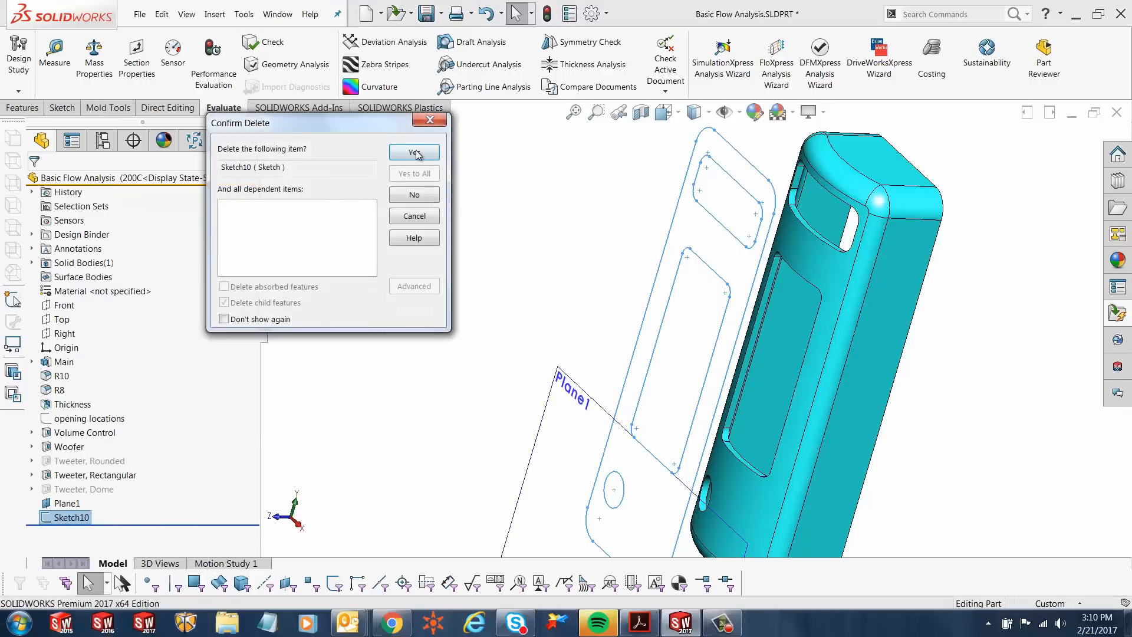
pyautogui.click(414, 153)
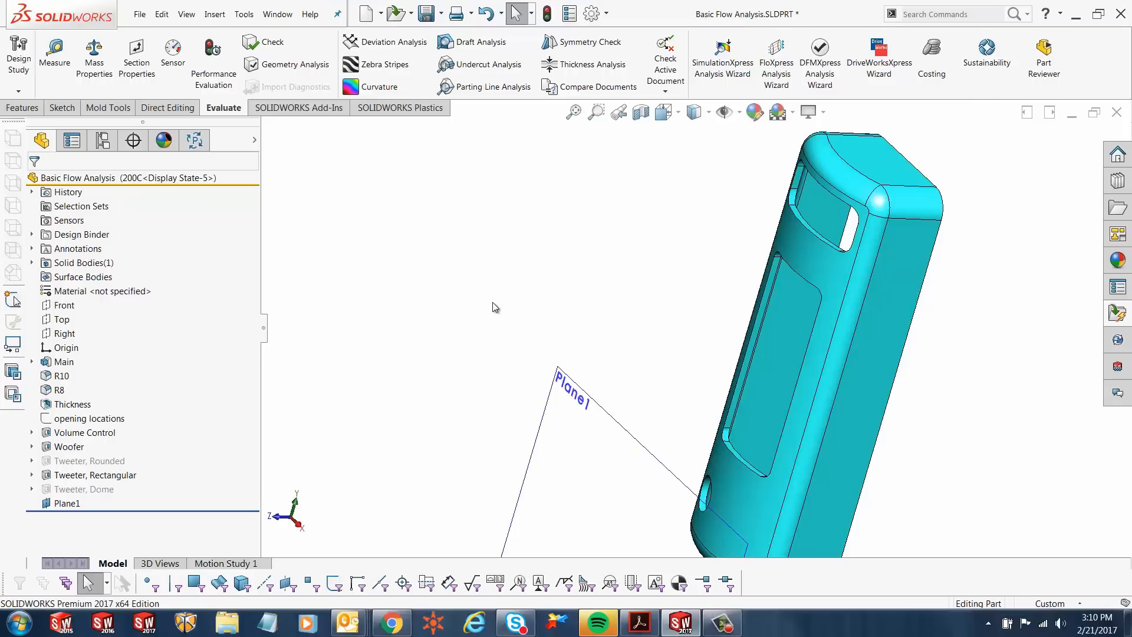